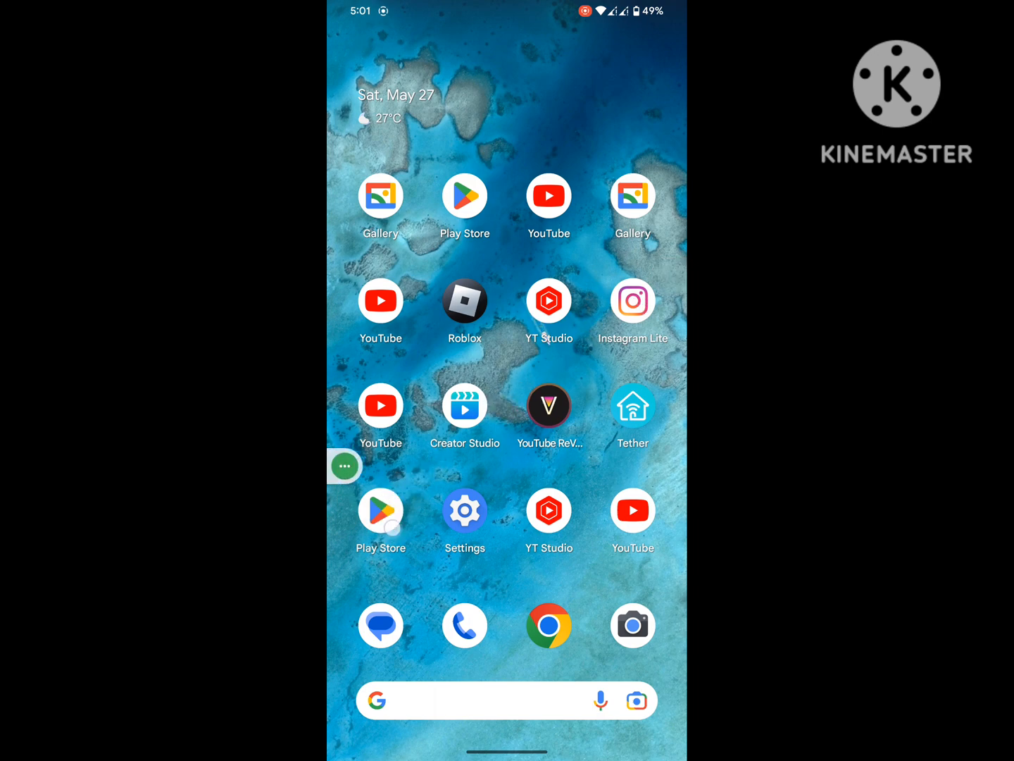
- Leave the app store's Messenger search, return home and enter the phone's Settings
left_click(464, 198)
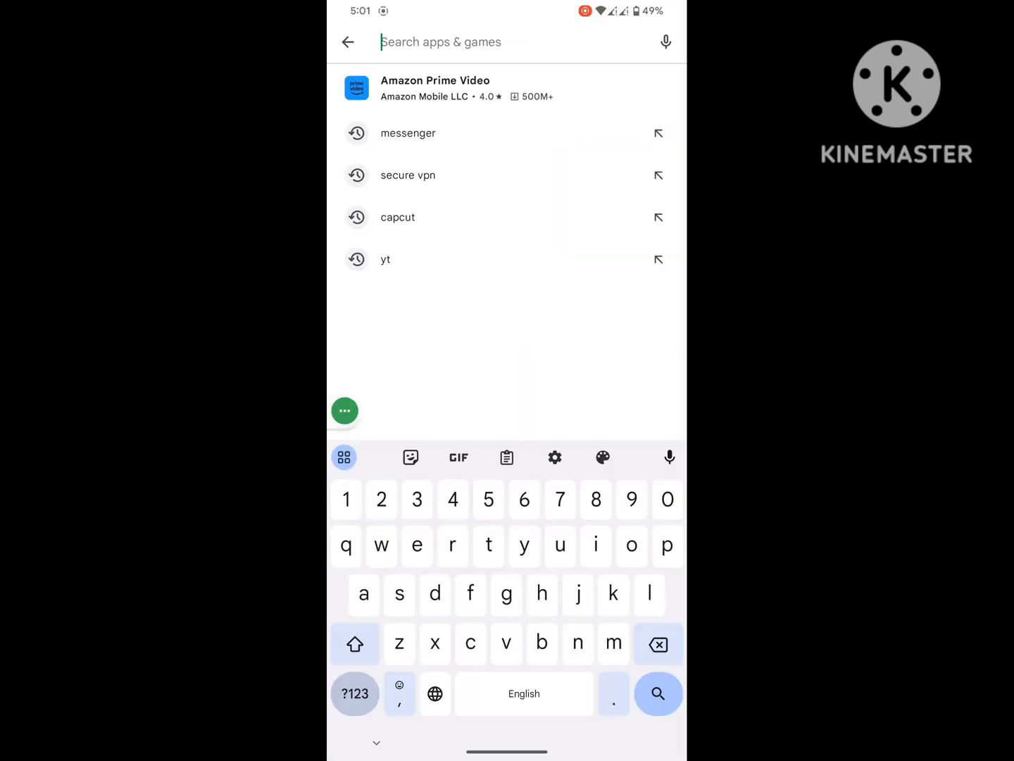
left_click(408, 132)
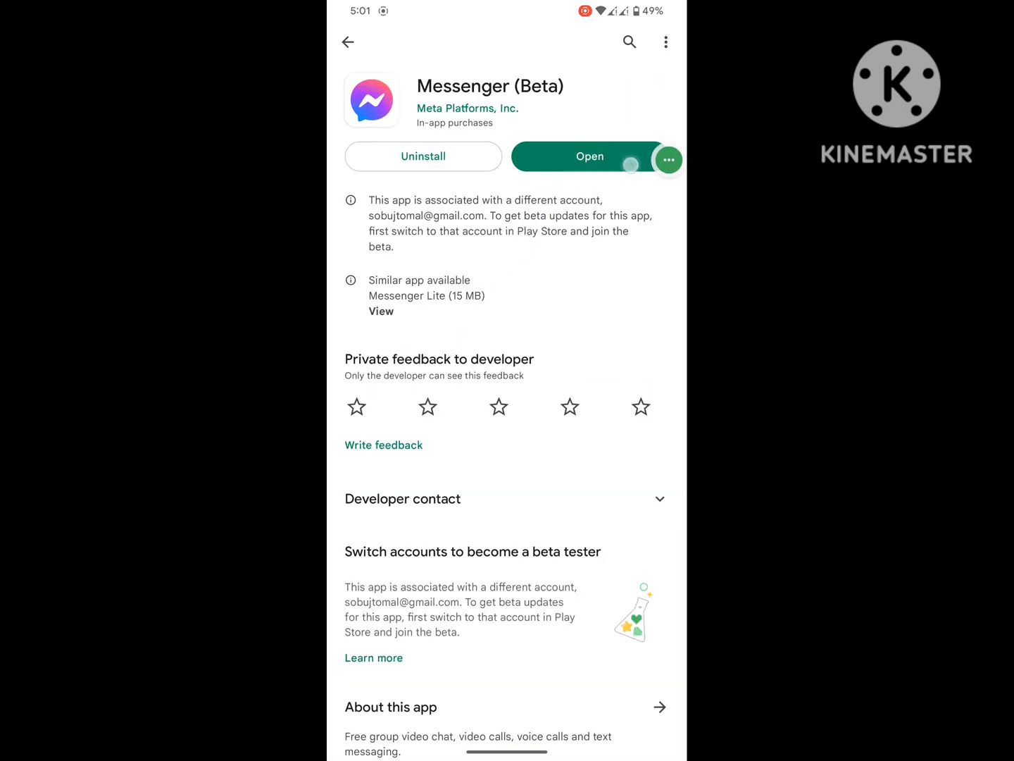
left_click(347, 42)
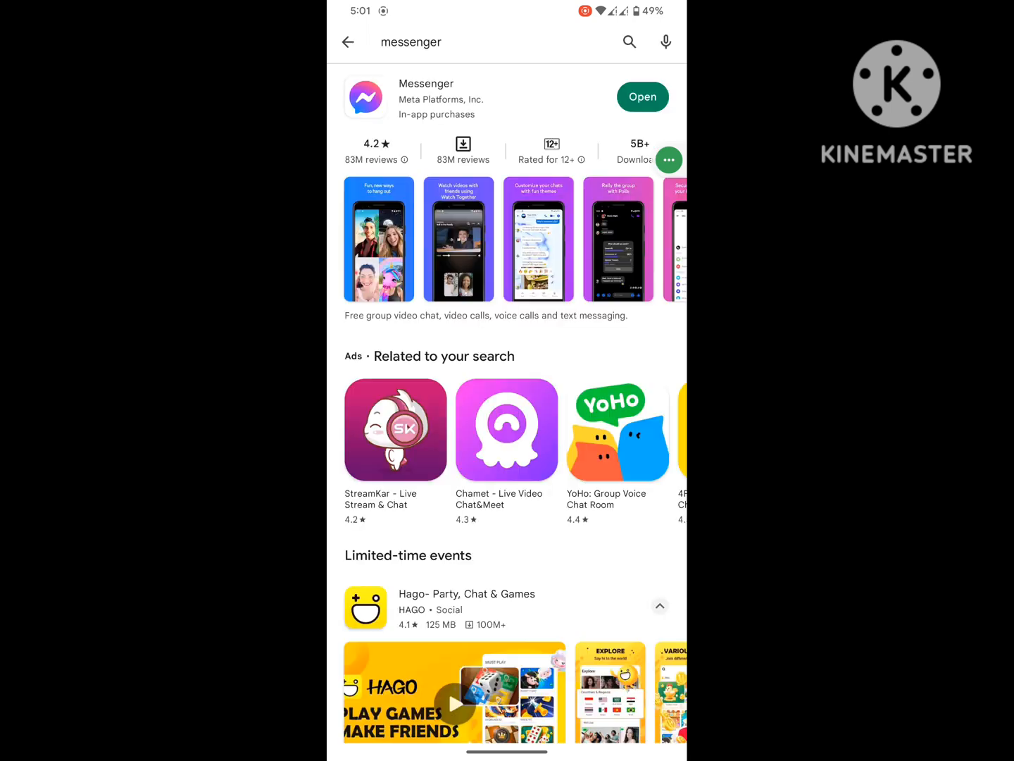
key("HOME")
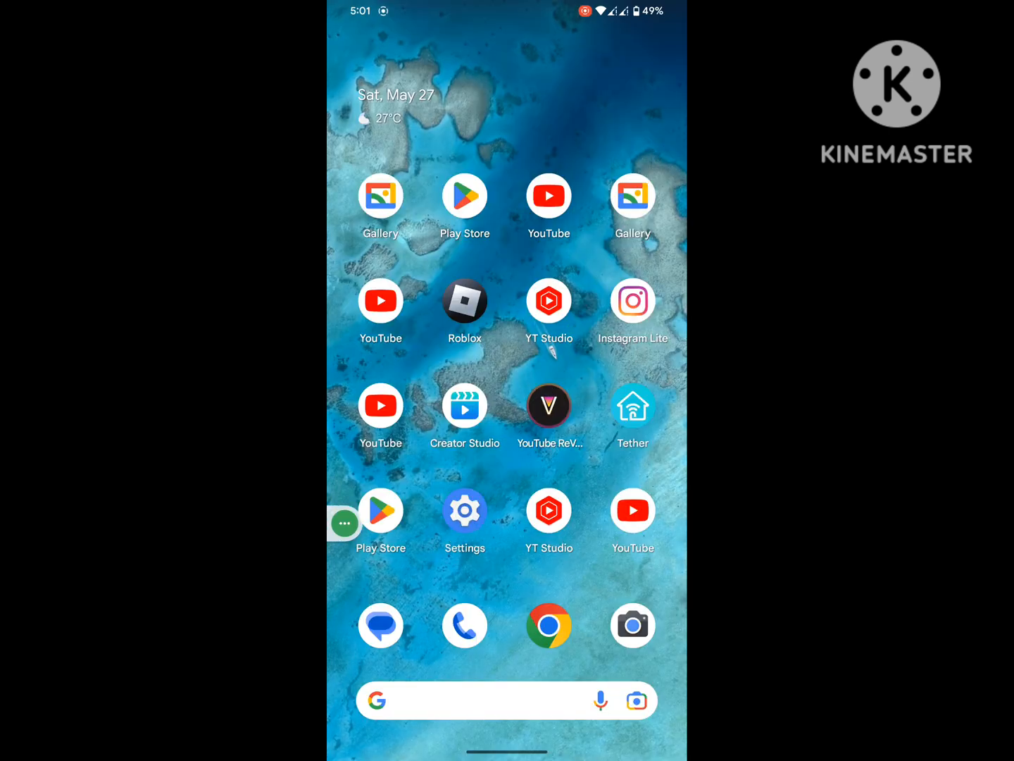
left_click(465, 510)
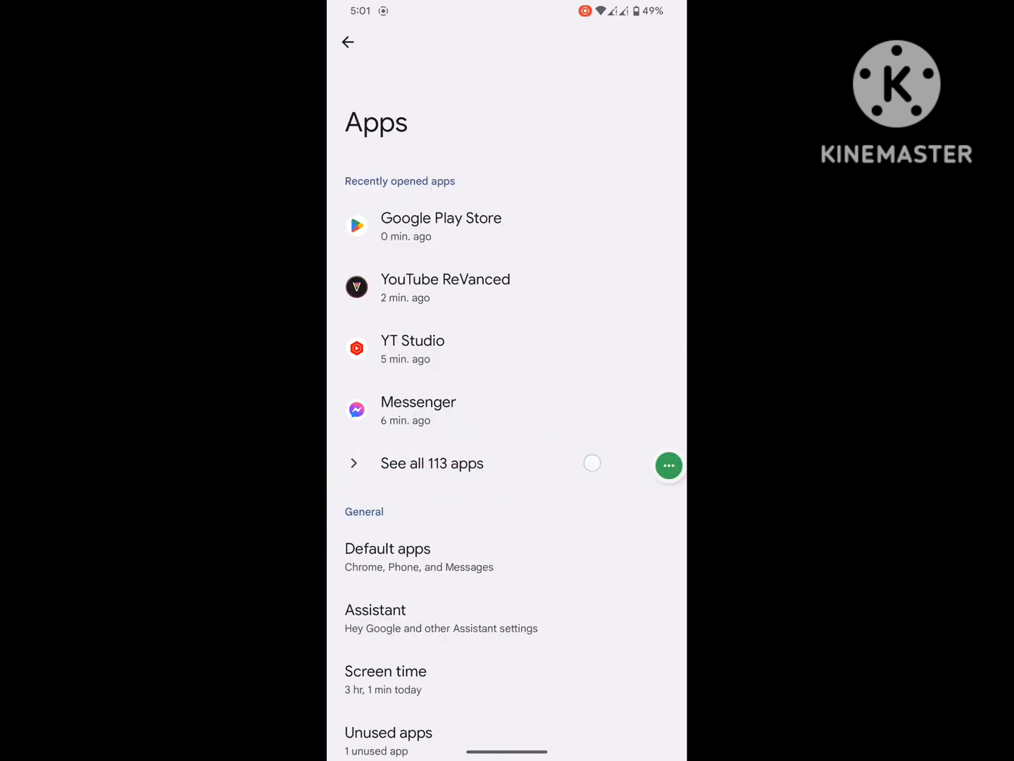
- Find Messenger in the installed apps and clear its stored data, confirming the deletion
left_click(431, 463)
type("m")
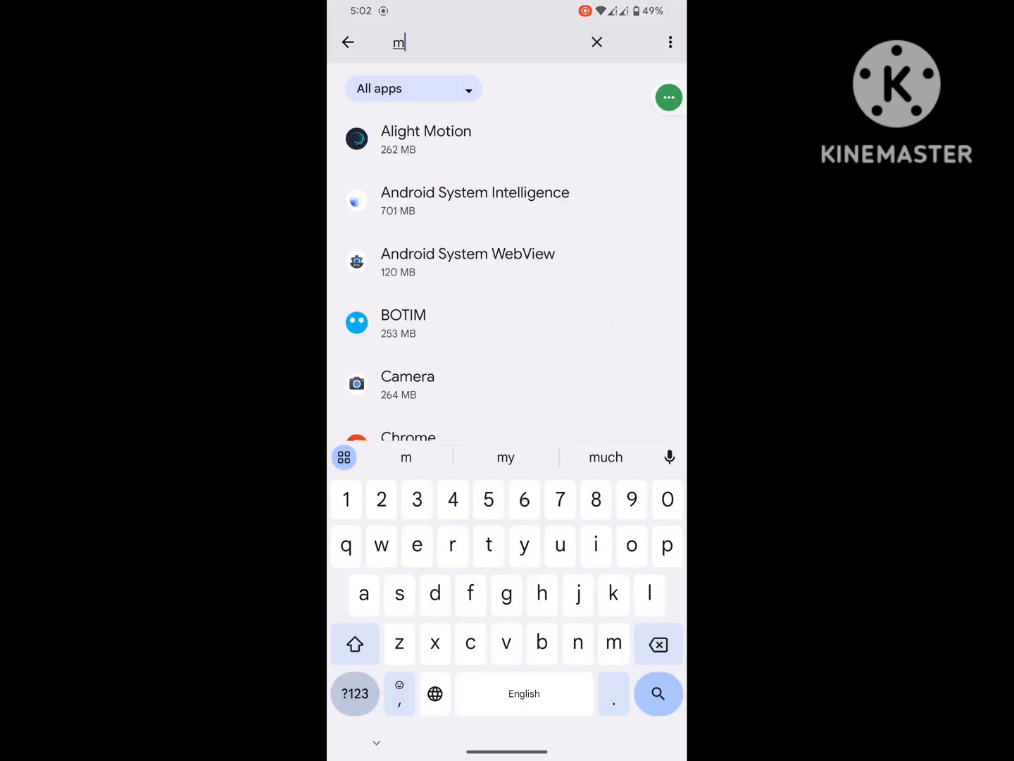
type("ess")
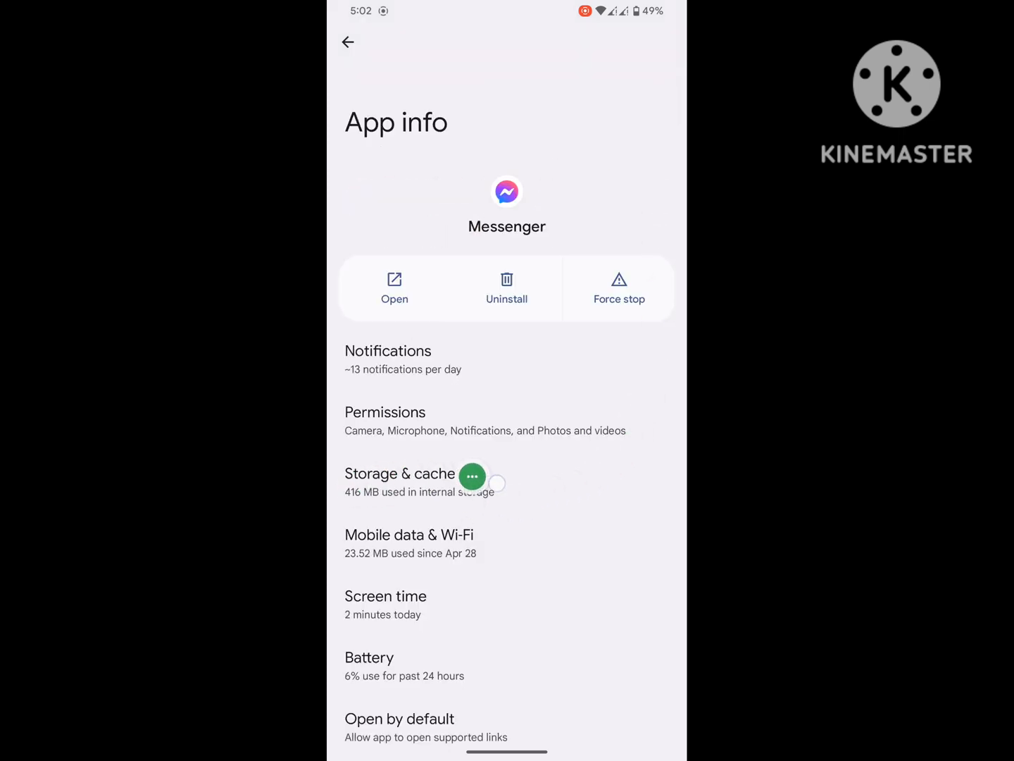
left_click(400, 473)
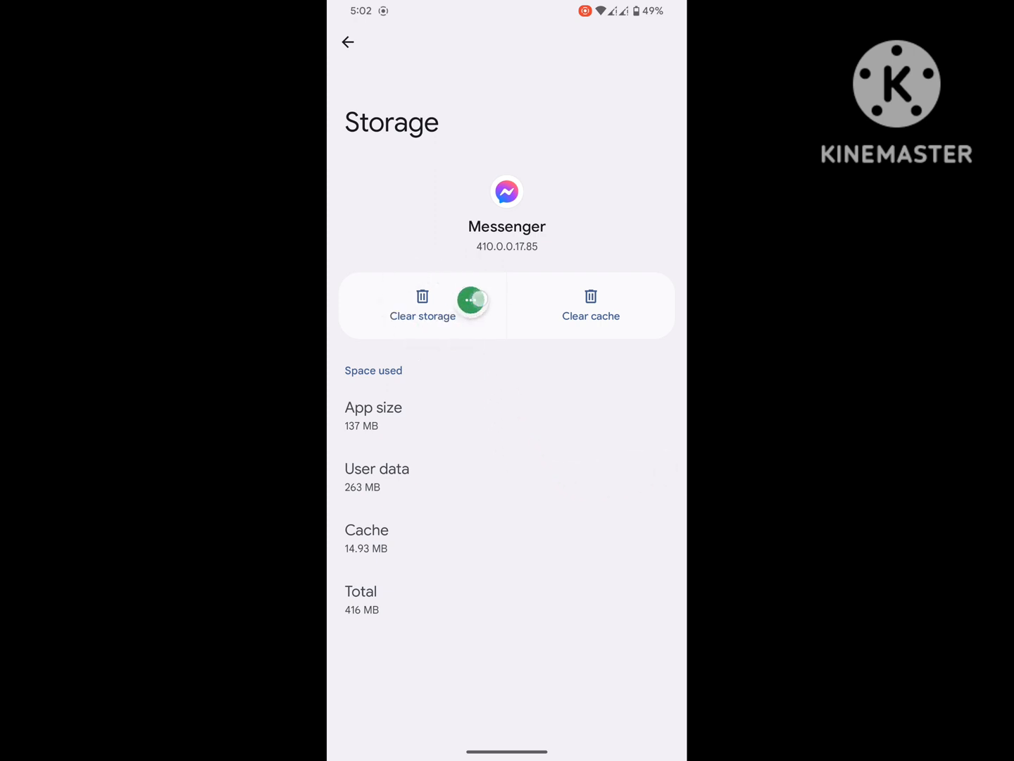
left_click(422, 306)
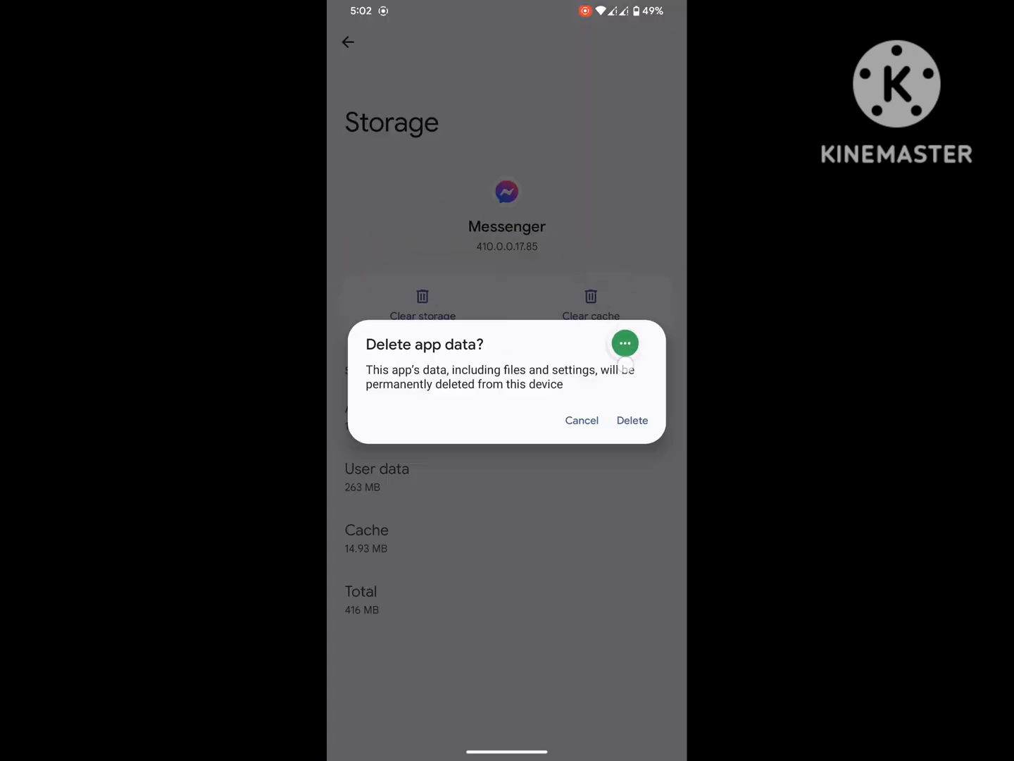
left_click(581, 420)
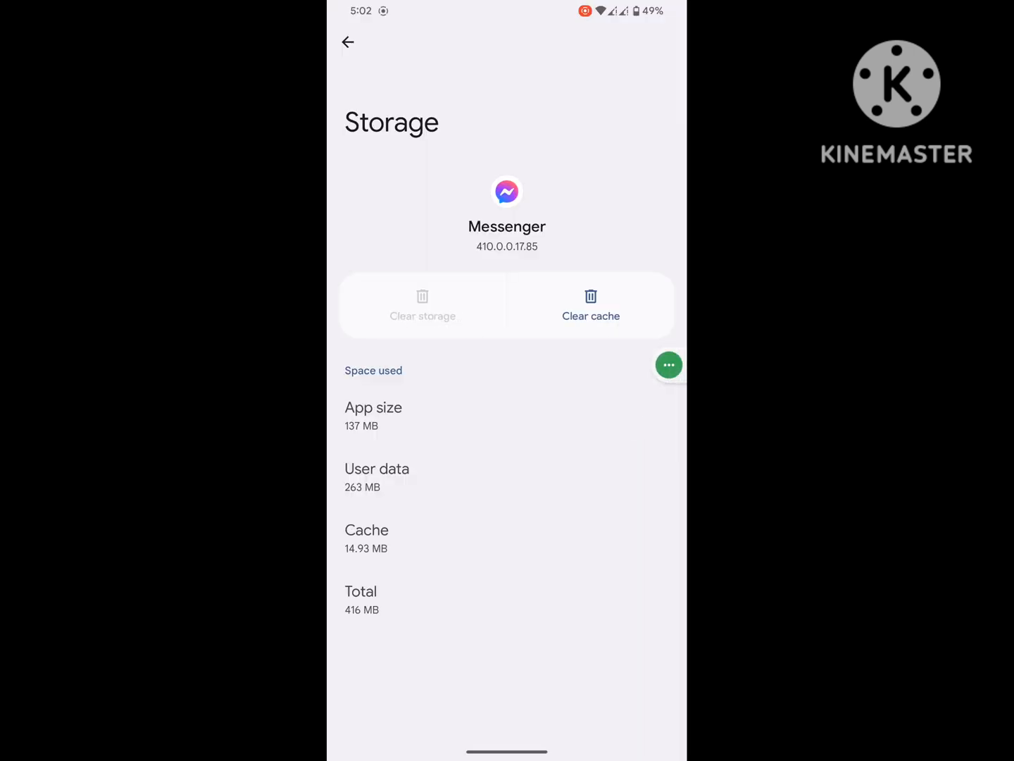
- Back on Messenger's app info, force the app to stop and confirm
left_click(348, 43)
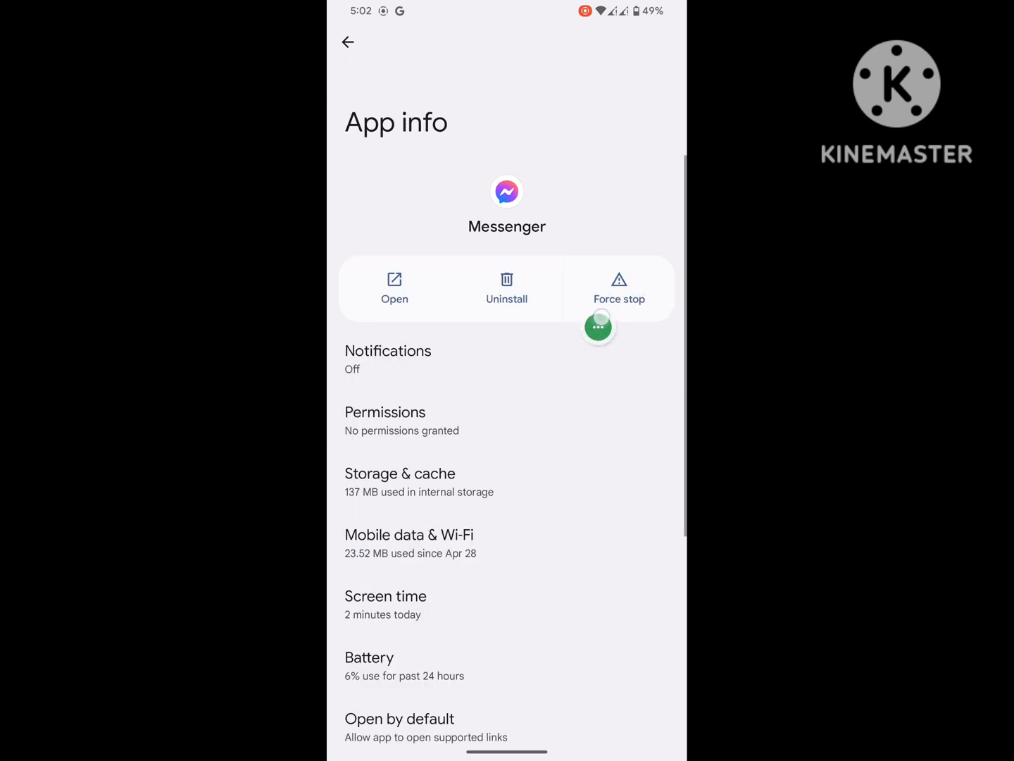
left_click(620, 287)
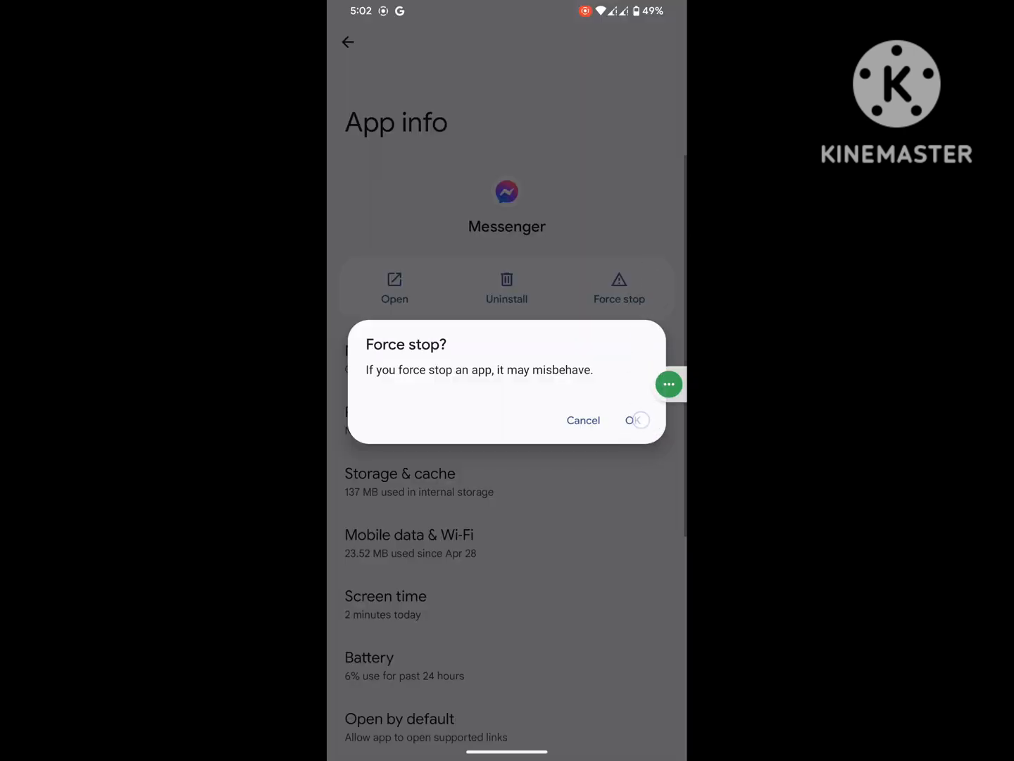
left_click(634, 420)
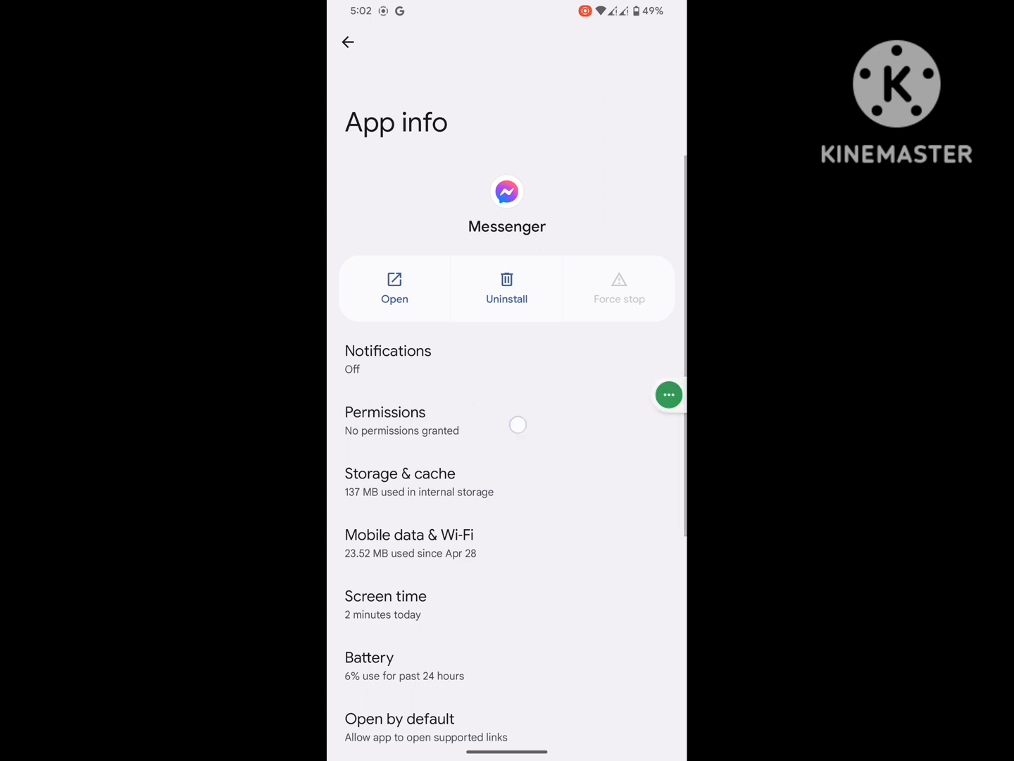
left_click(384, 411)
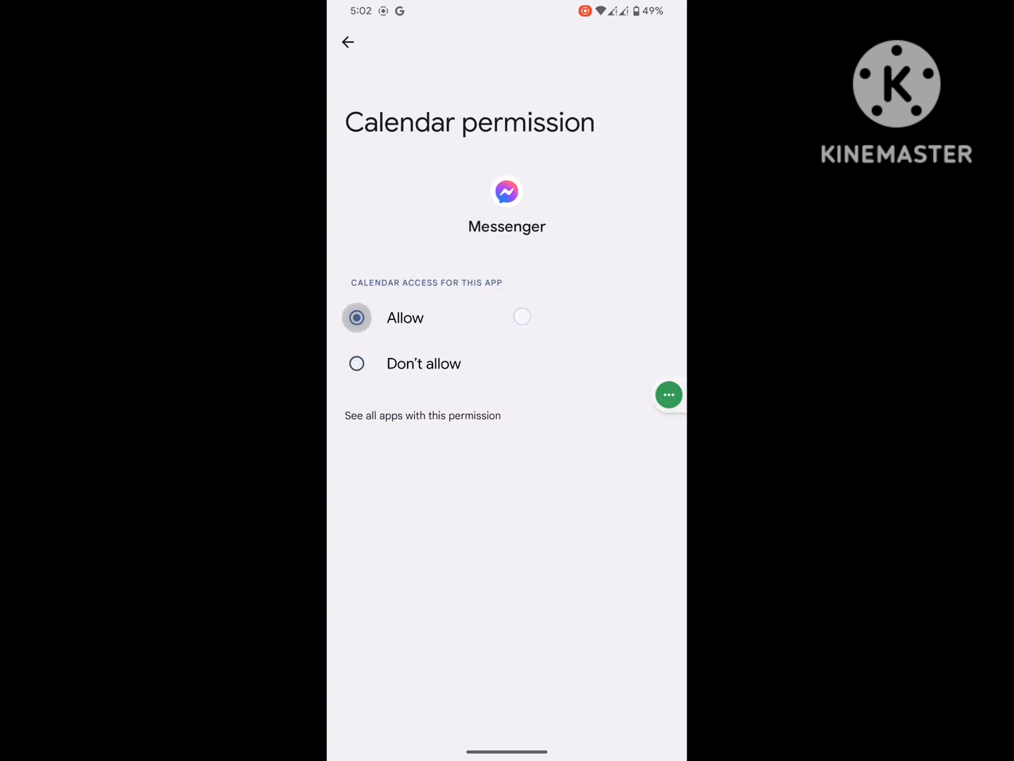
left_click(348, 42)
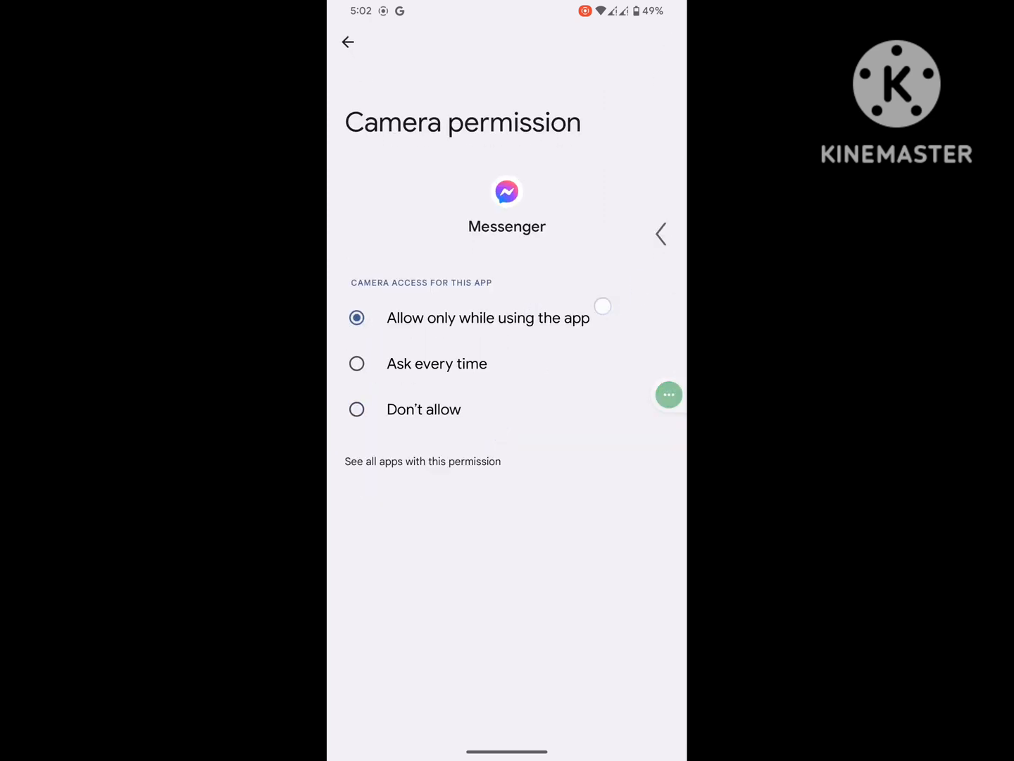
left_click(348, 42)
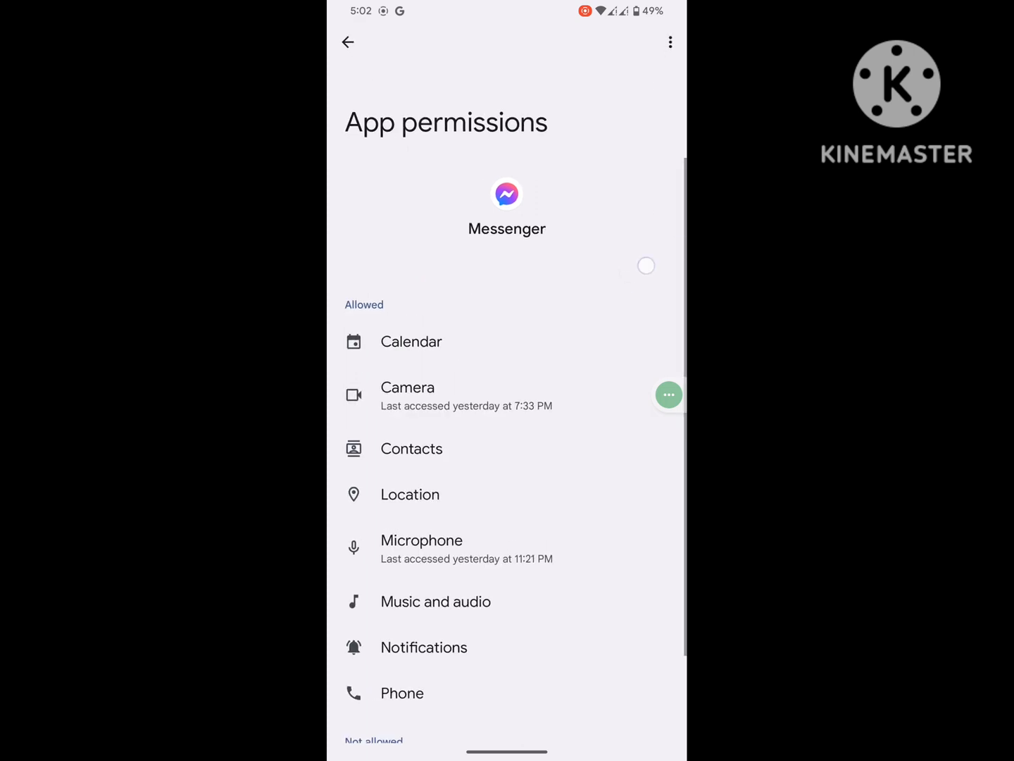
left_click(348, 42)
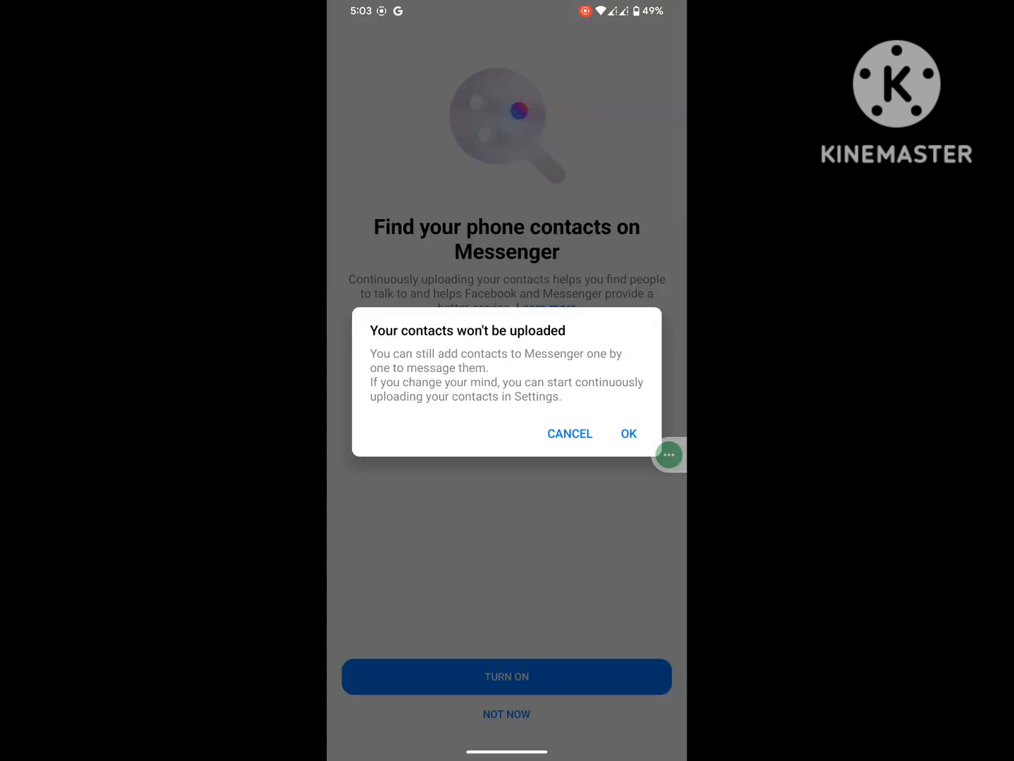
- Accept that contacts won't be uploaded so Messenger proceeds to Chats
left_click(628, 434)
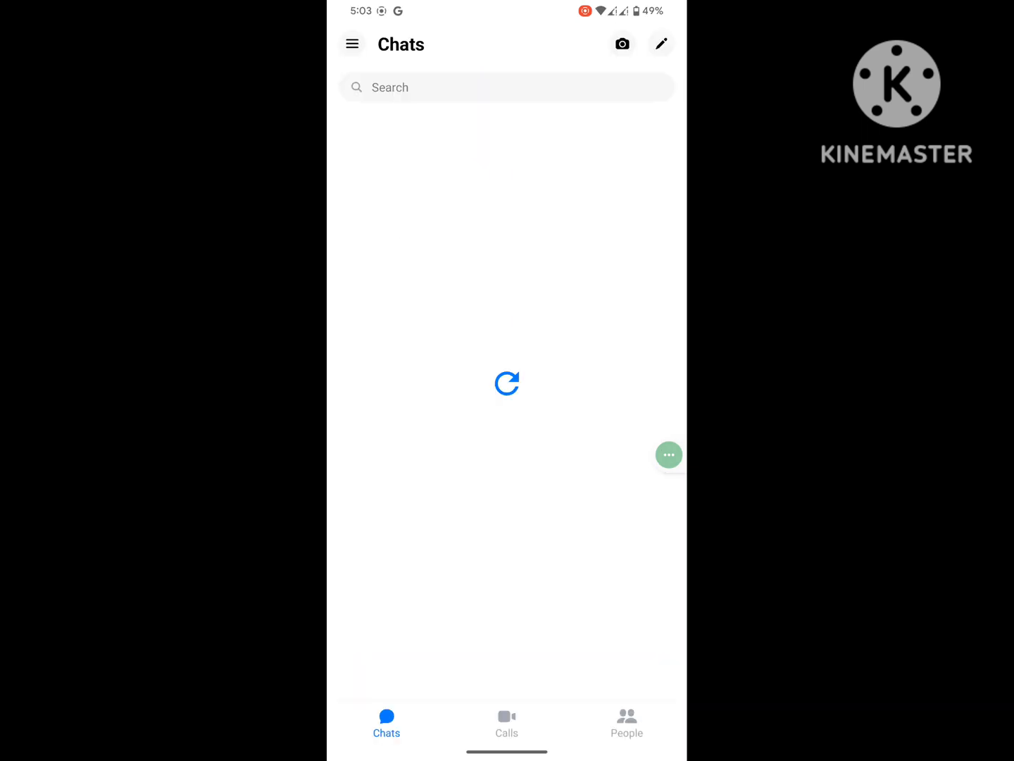